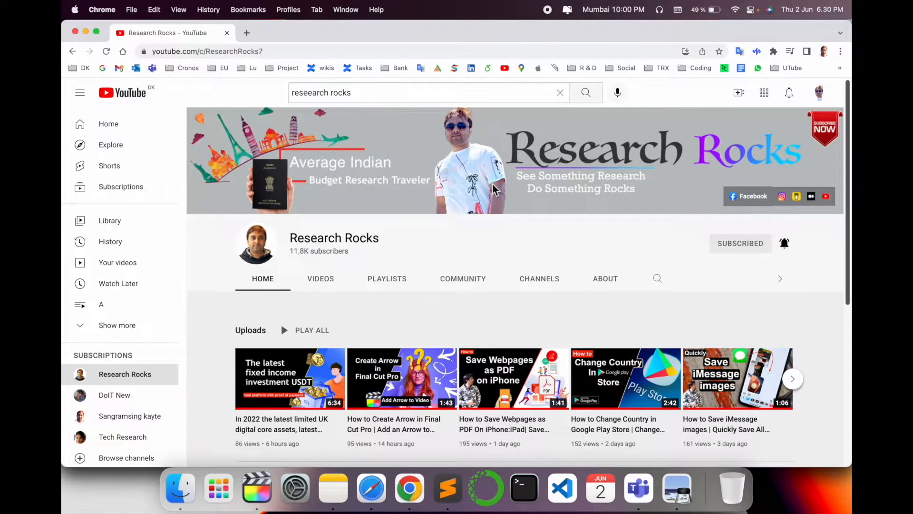
# Step: Untick 'Correct spelling automatically' in the Keyboard > Text settings of System Preferences
pyautogui.click(293, 489)
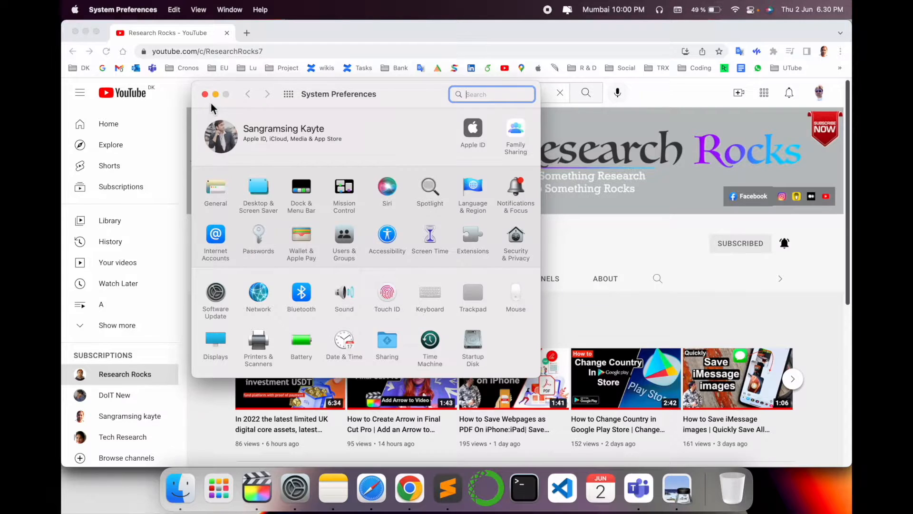
pyautogui.click(198, 94)
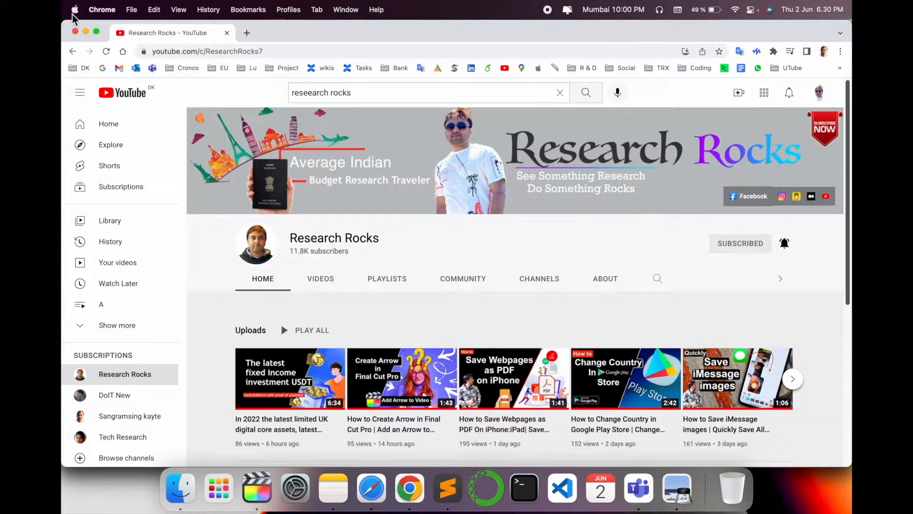
pyautogui.click(295, 489)
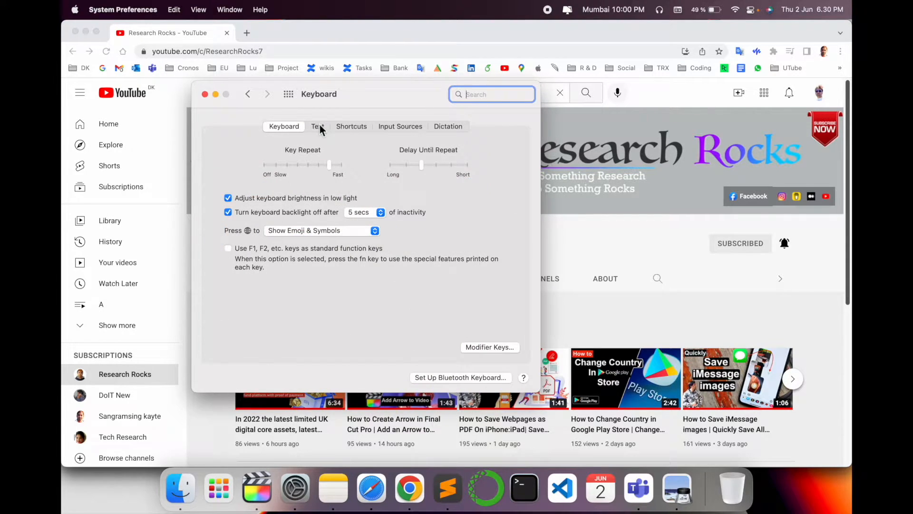
pyautogui.click(318, 126)
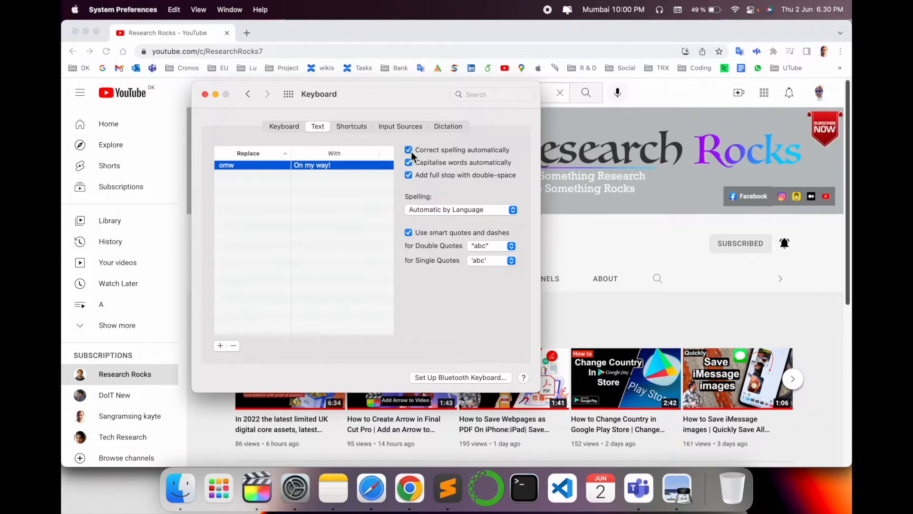
pyautogui.click(408, 150)
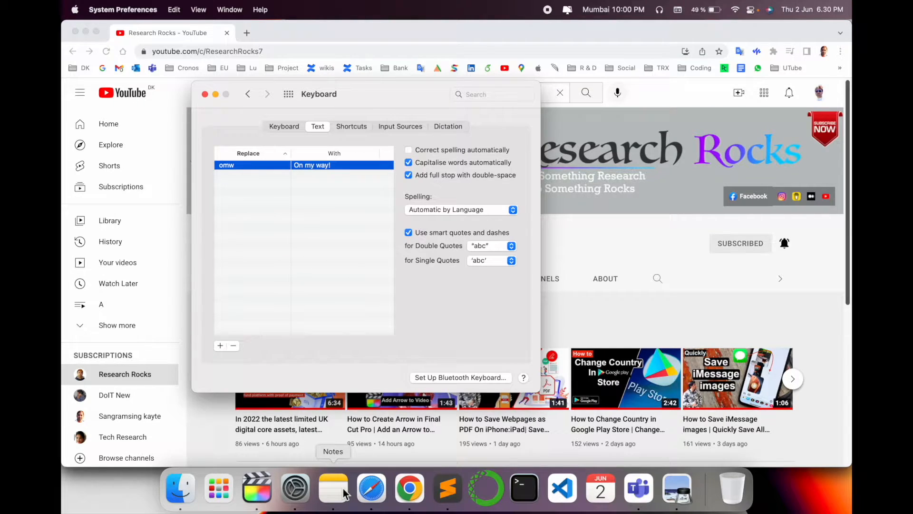
# Step: Launch Notes from the Dock and review its Edit > Spelling and Grammar options
pyautogui.click(333, 489)
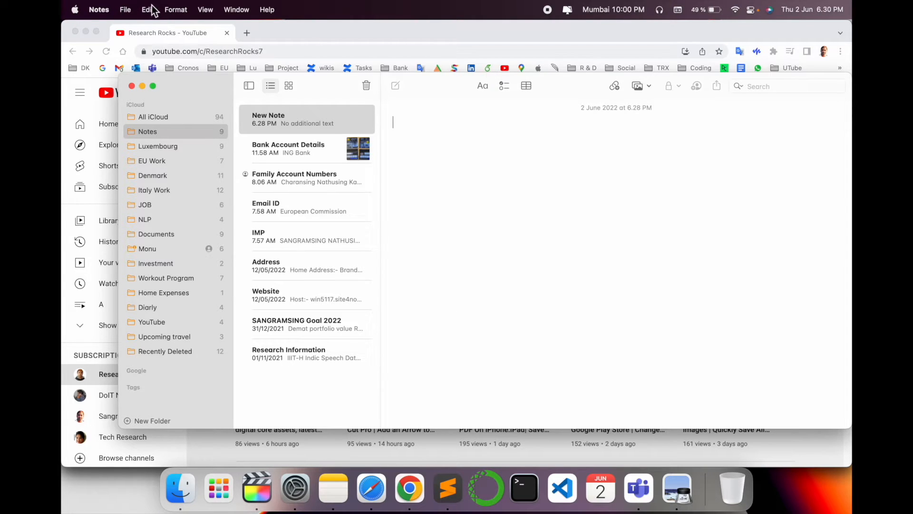
pyautogui.click(147, 9)
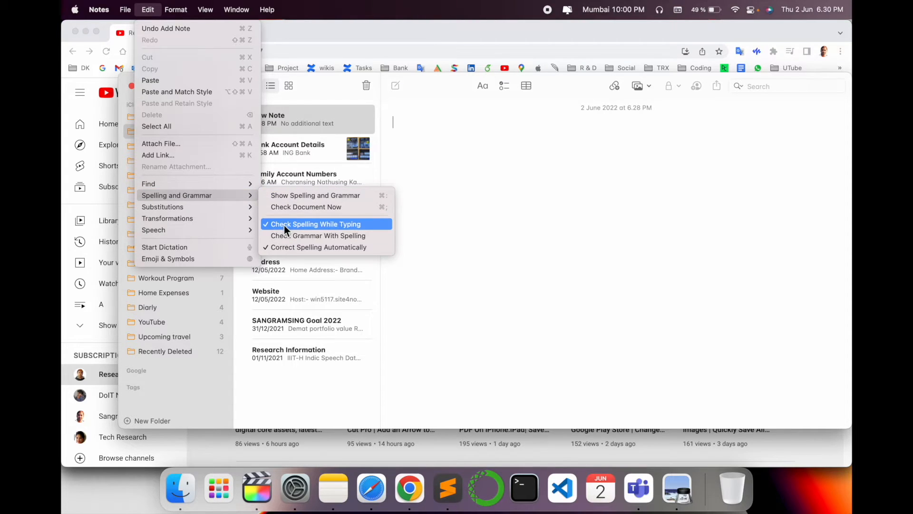
pyautogui.moveTo(336, 236)
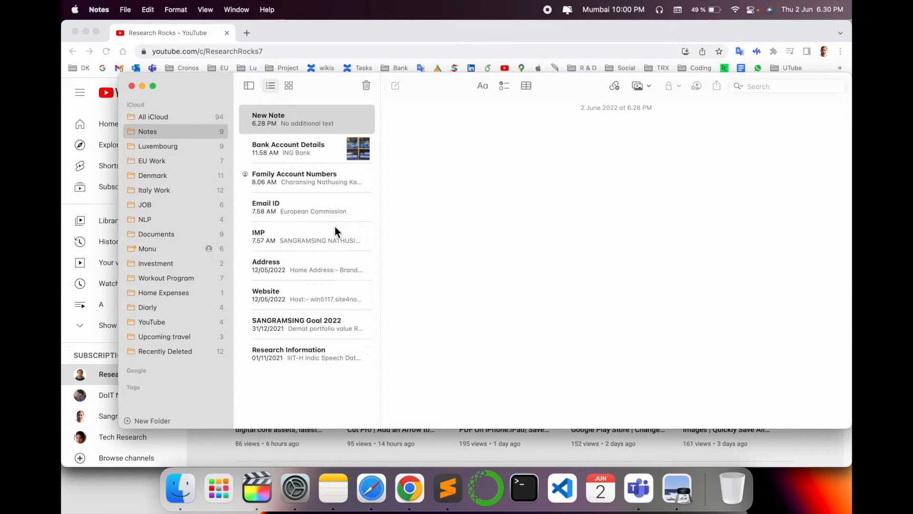
pyautogui.click(396, 123)
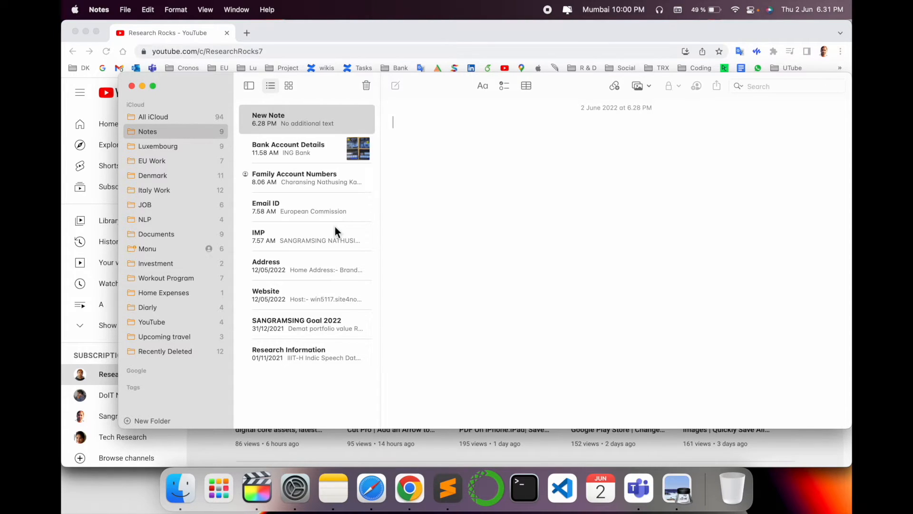
pyautogui.moveTo(320, 224)
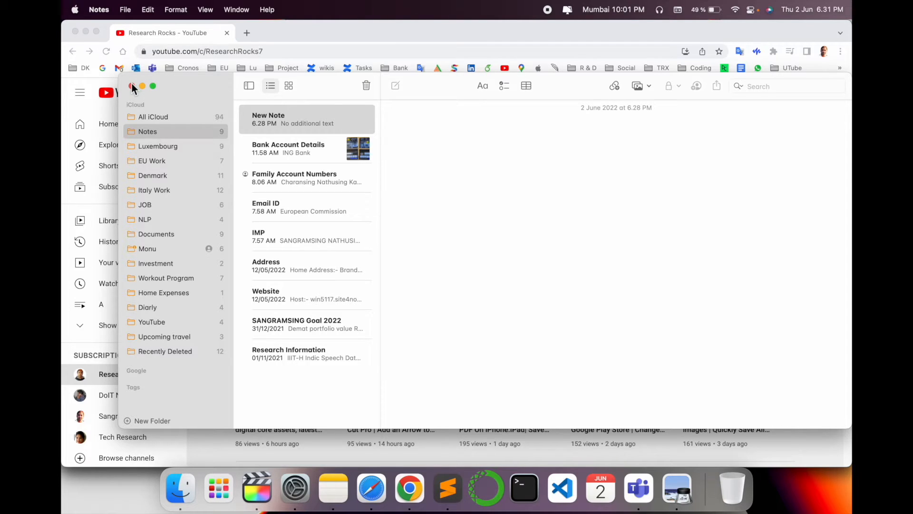
pyautogui.moveTo(423, 196)
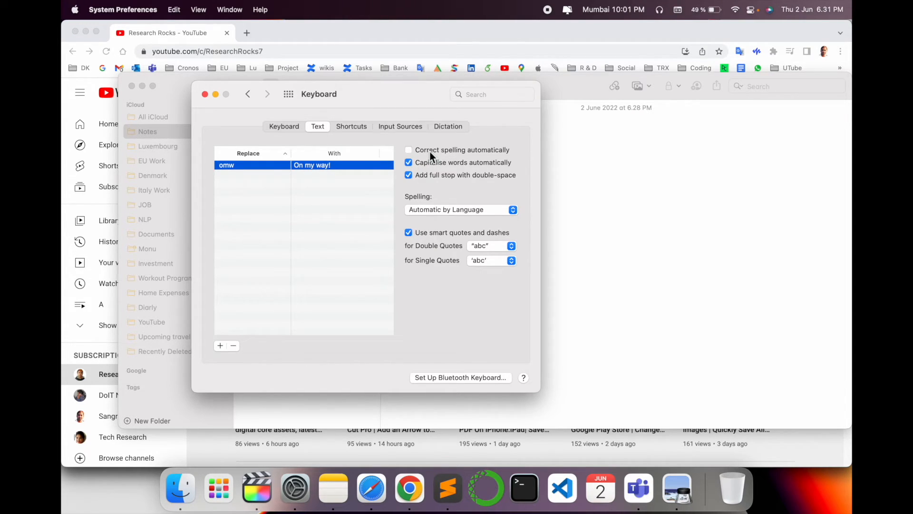
pyautogui.moveTo(416, 159)
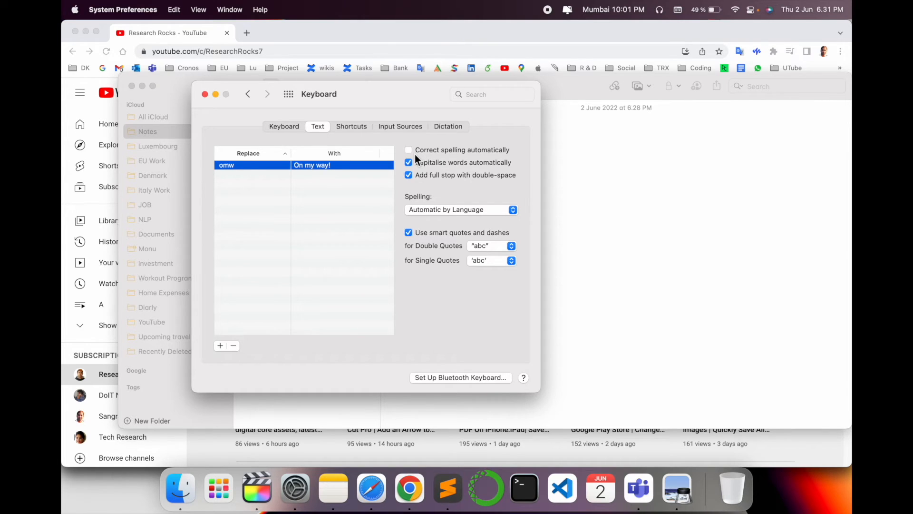
# Step: Tick 'Correct spelling automatically' again in Keyboard > Text
pyautogui.click(408, 149)
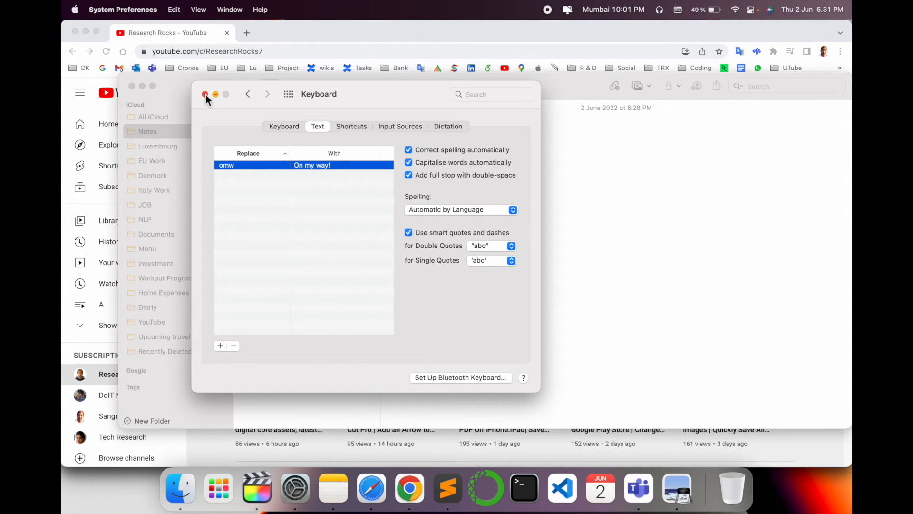